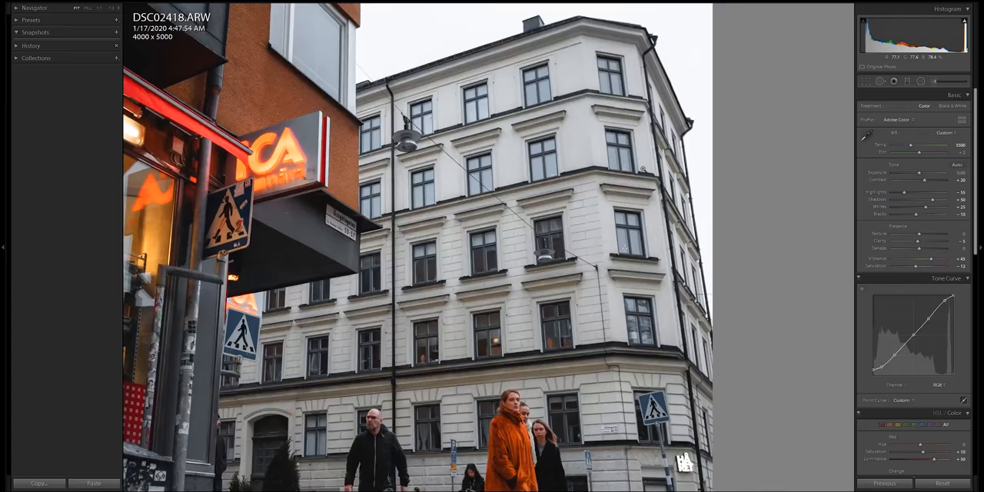
Step: Select the Graduated Filter tool with the whole street photo fitted in view
click(920, 81)
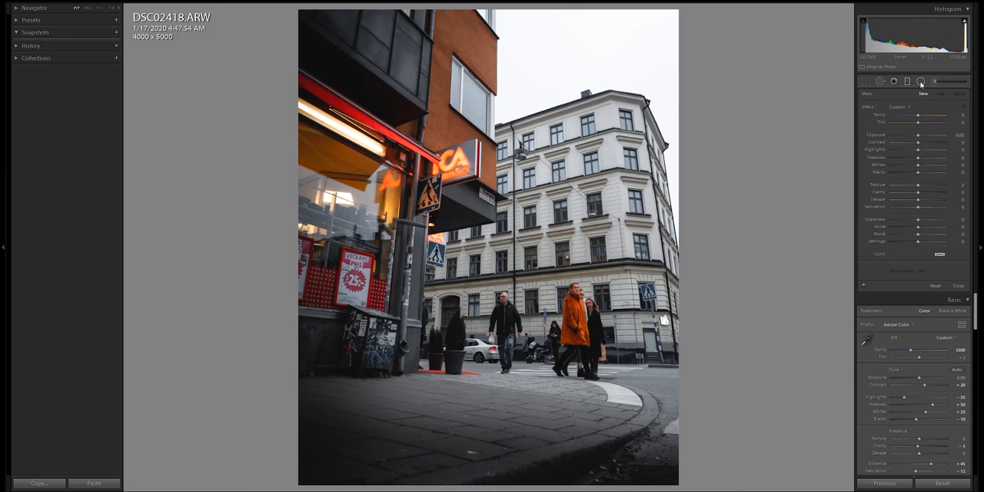
Step: Lay a gradient with exposure 0.25, clarity −16 and dehaze −50 across the upper-right building
click(940, 94)
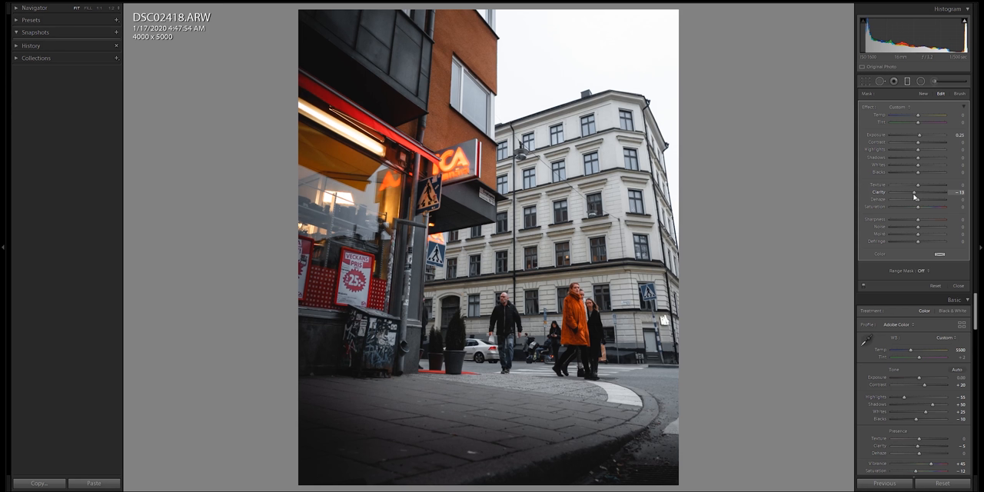
drag(919, 199, 931, 199)
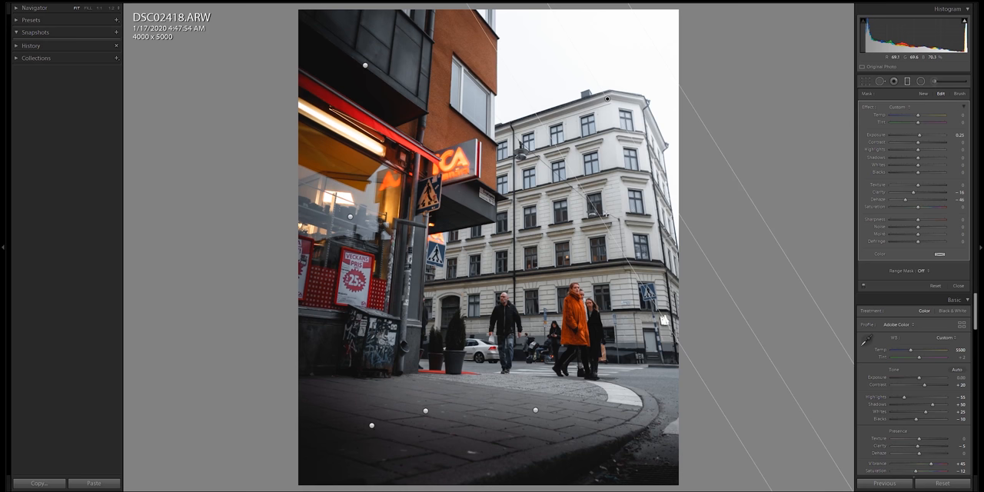
drag(946, 199, 941, 199)
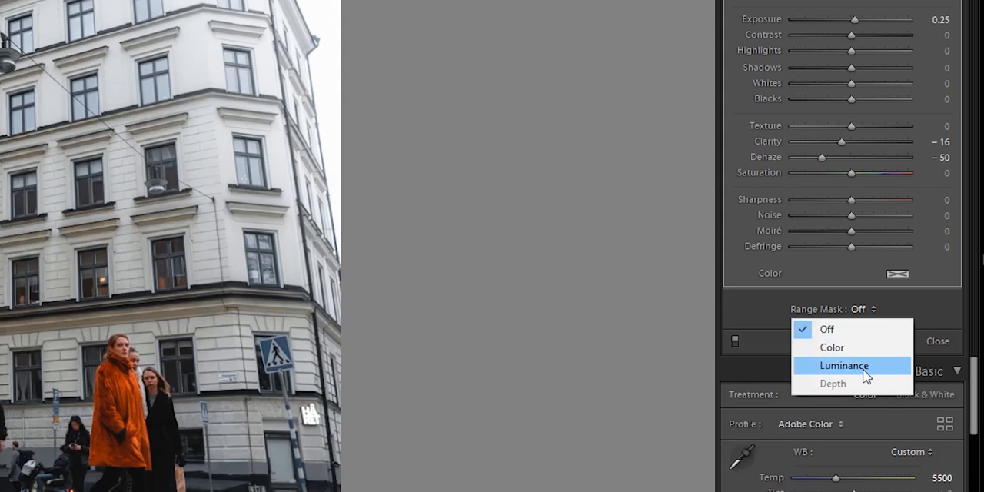
Step: Apply a Luminance range mask to the gradient covering about 70 to 100
click(843, 366)
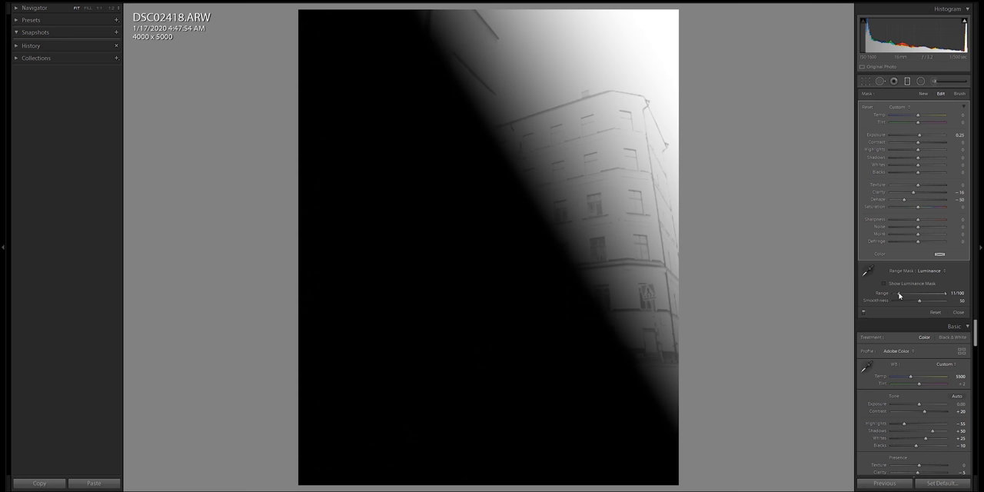
drag(900, 295, 944, 295)
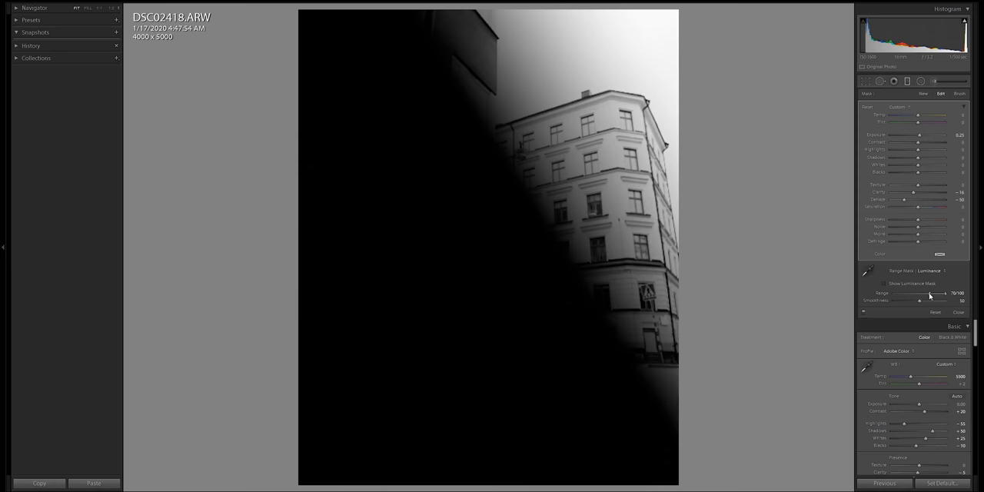